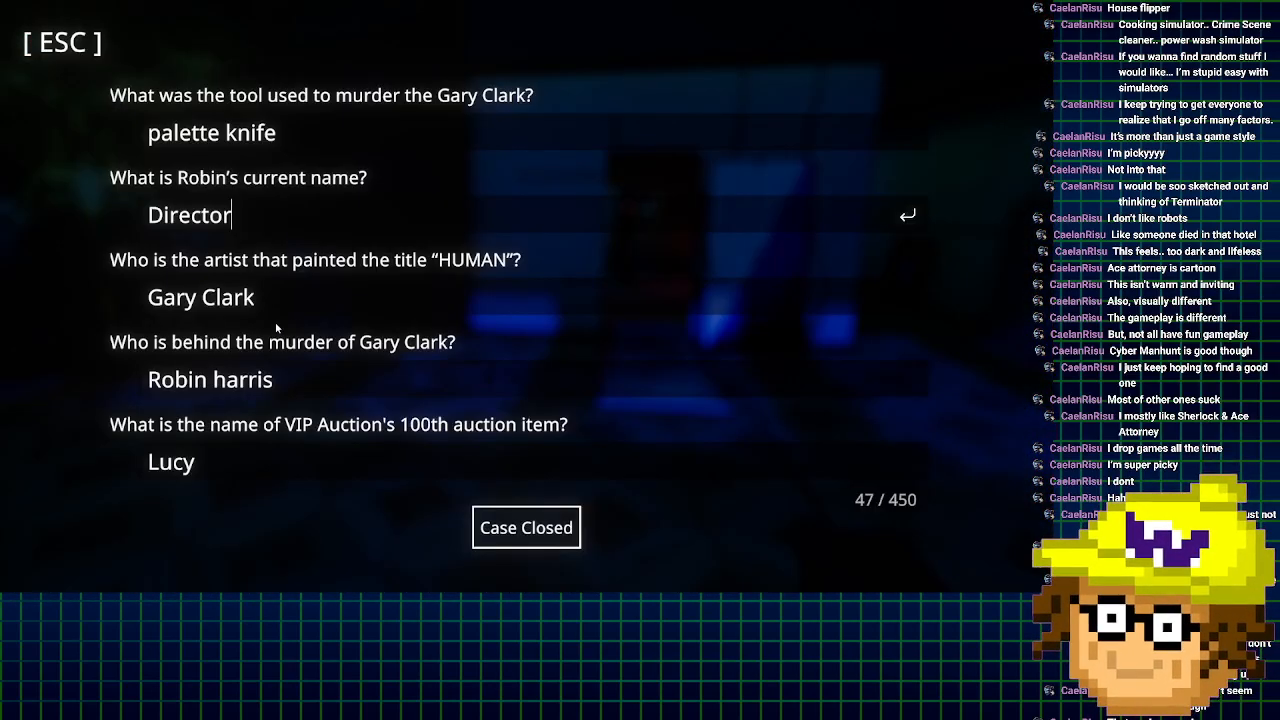
- Replace the 'Gary Clark' answer with 'painter robot', close the case and confirm concluding the investigation
double_click(200, 296)
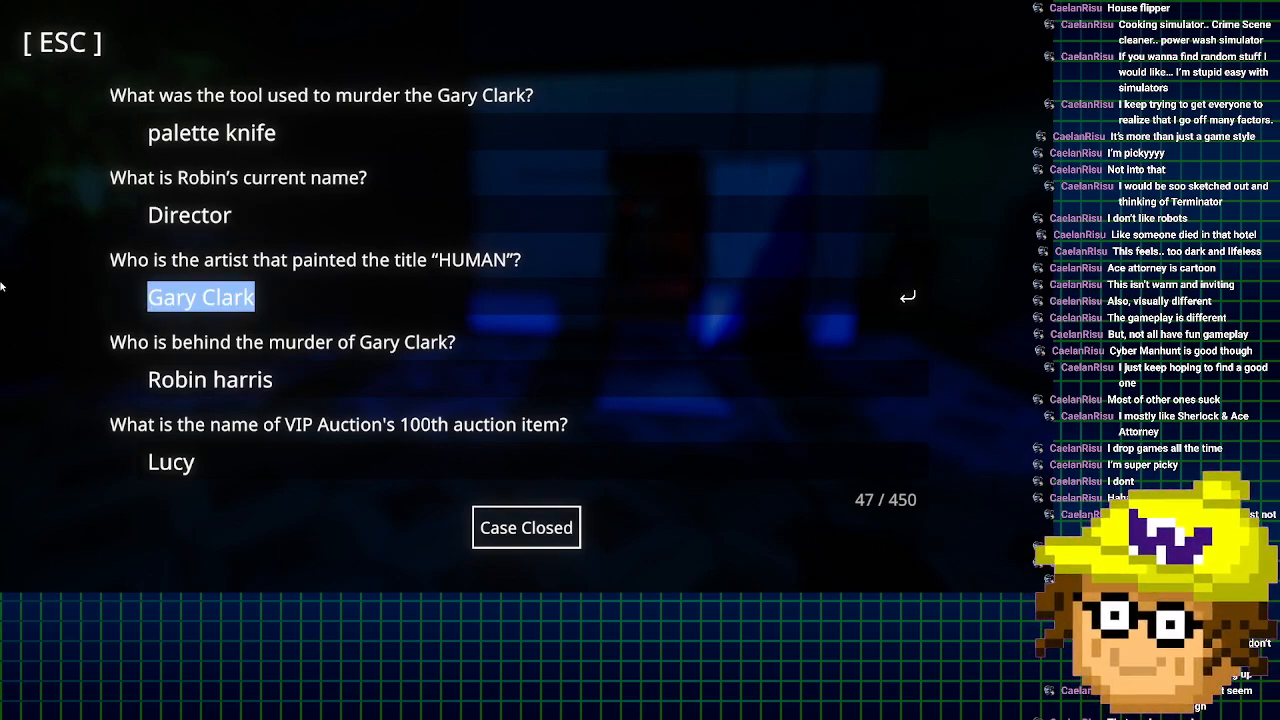
type("painter")
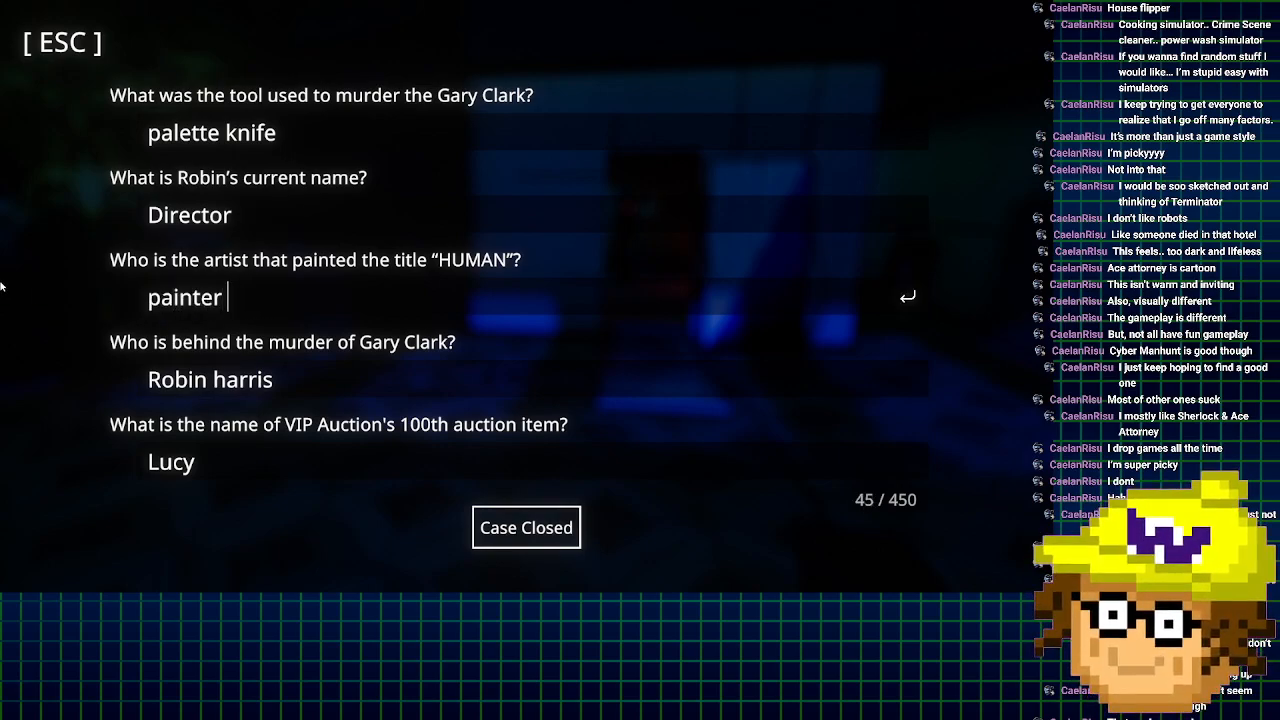
left_click(526, 528)
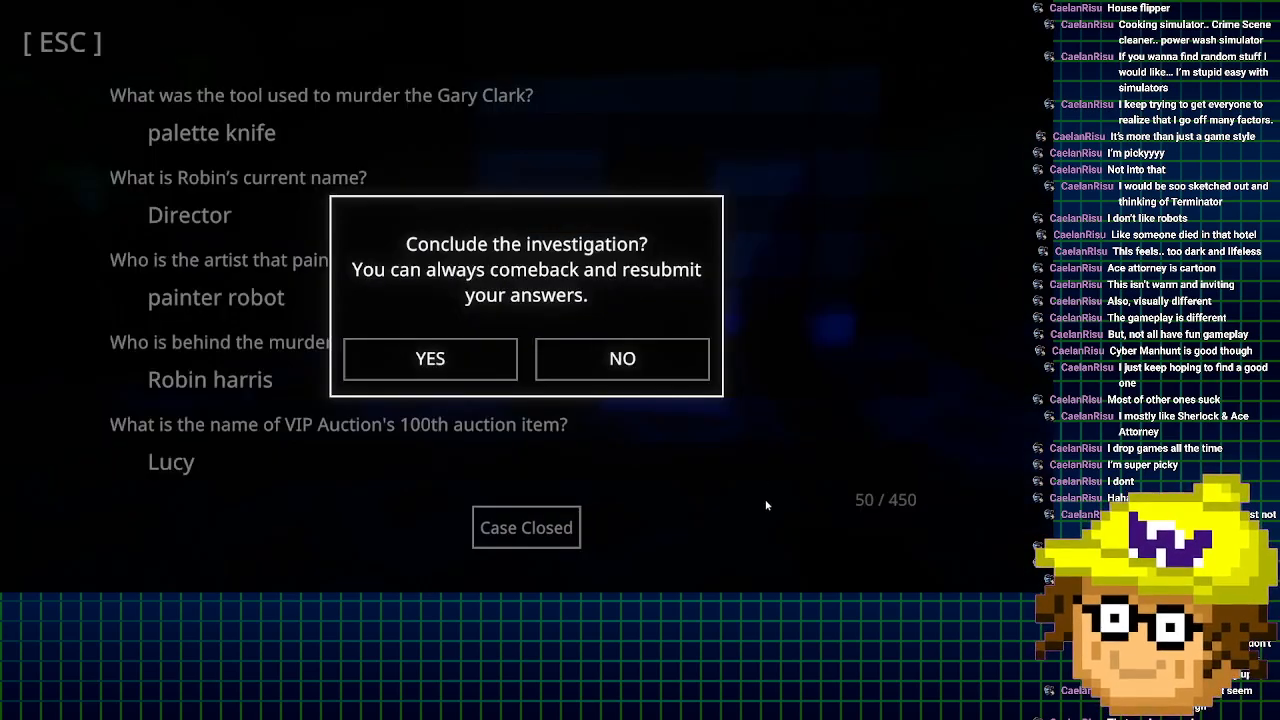
left_click(430, 358)
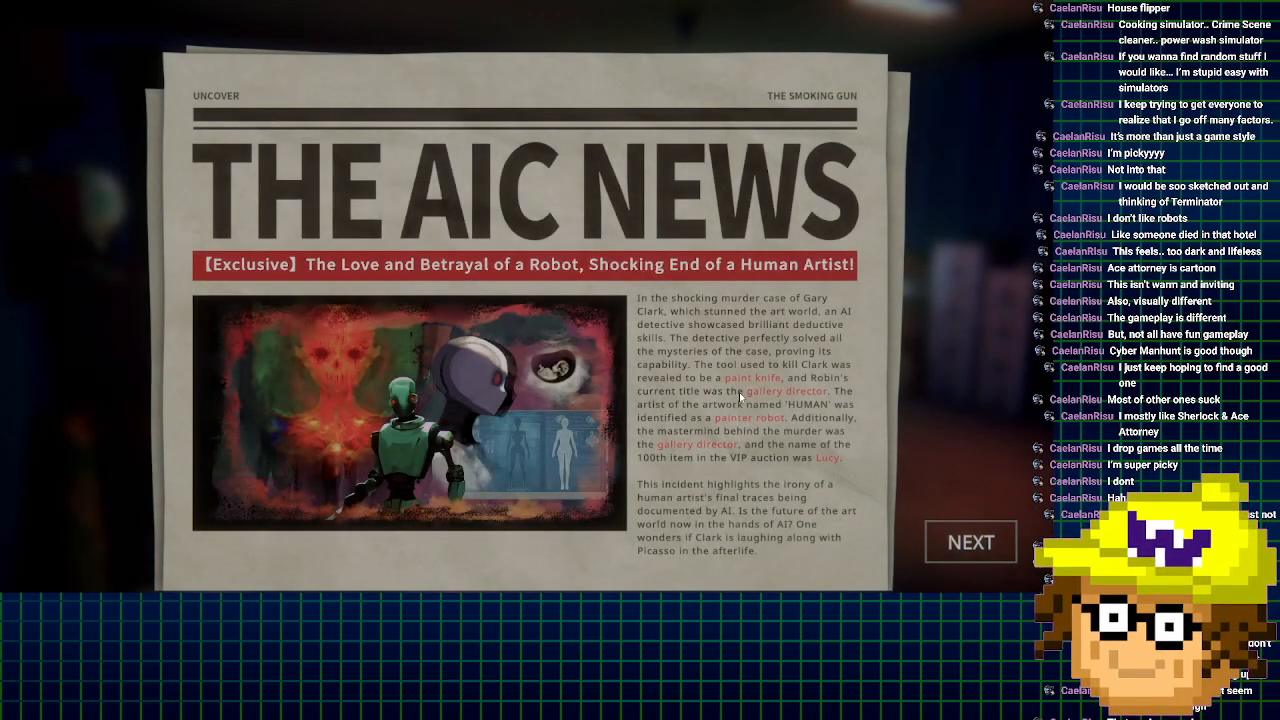
- Move on from the AIC News report via NEXT
left_click(968, 542)
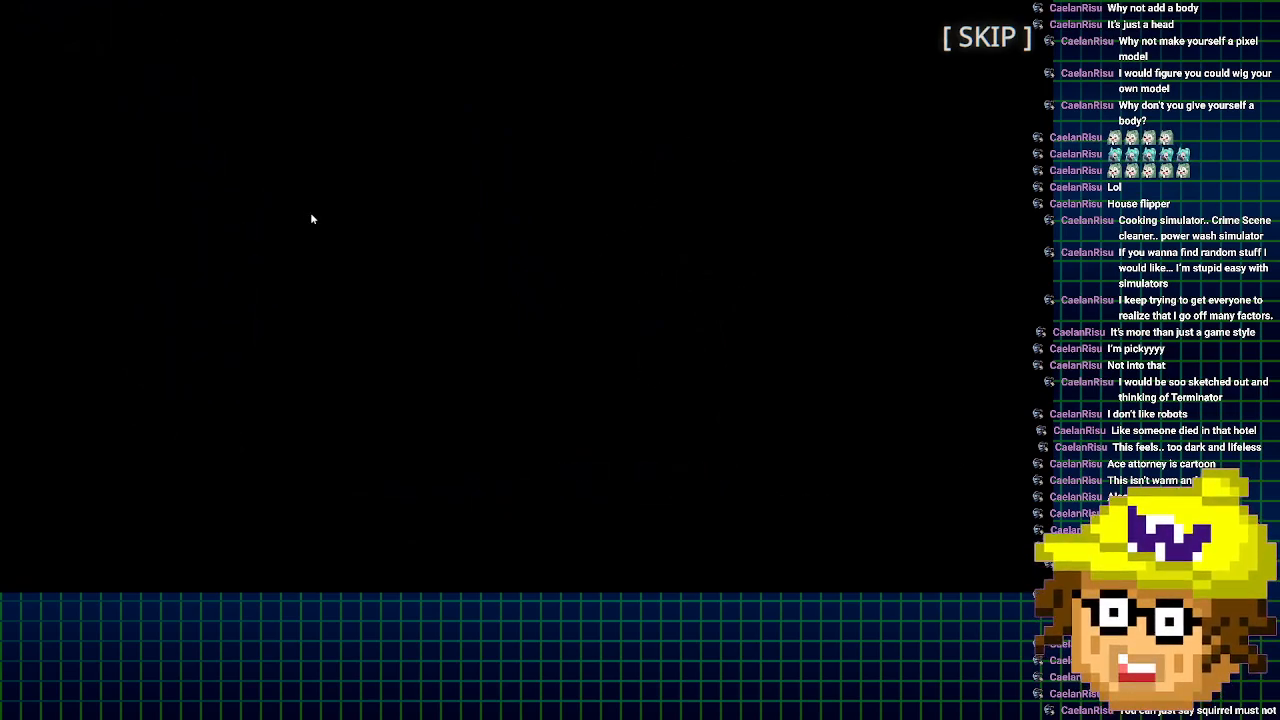
mouse_move(492, 250)
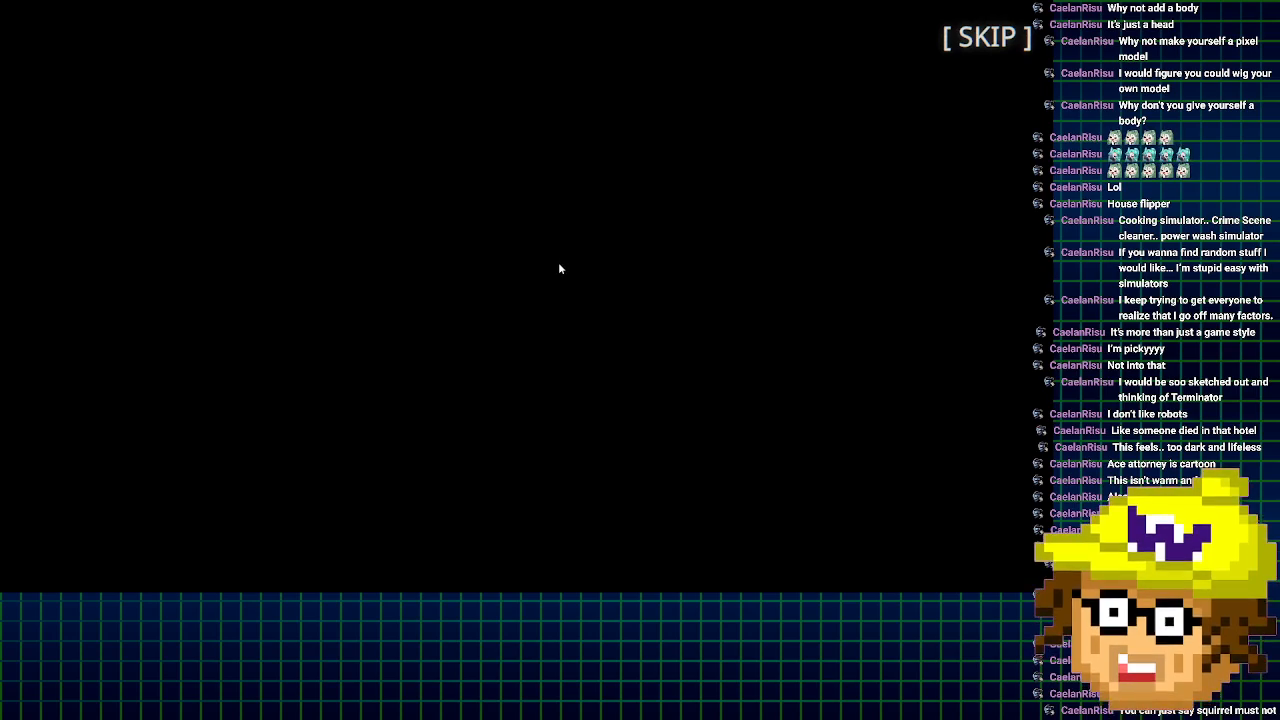
mouse_move(550, 252)
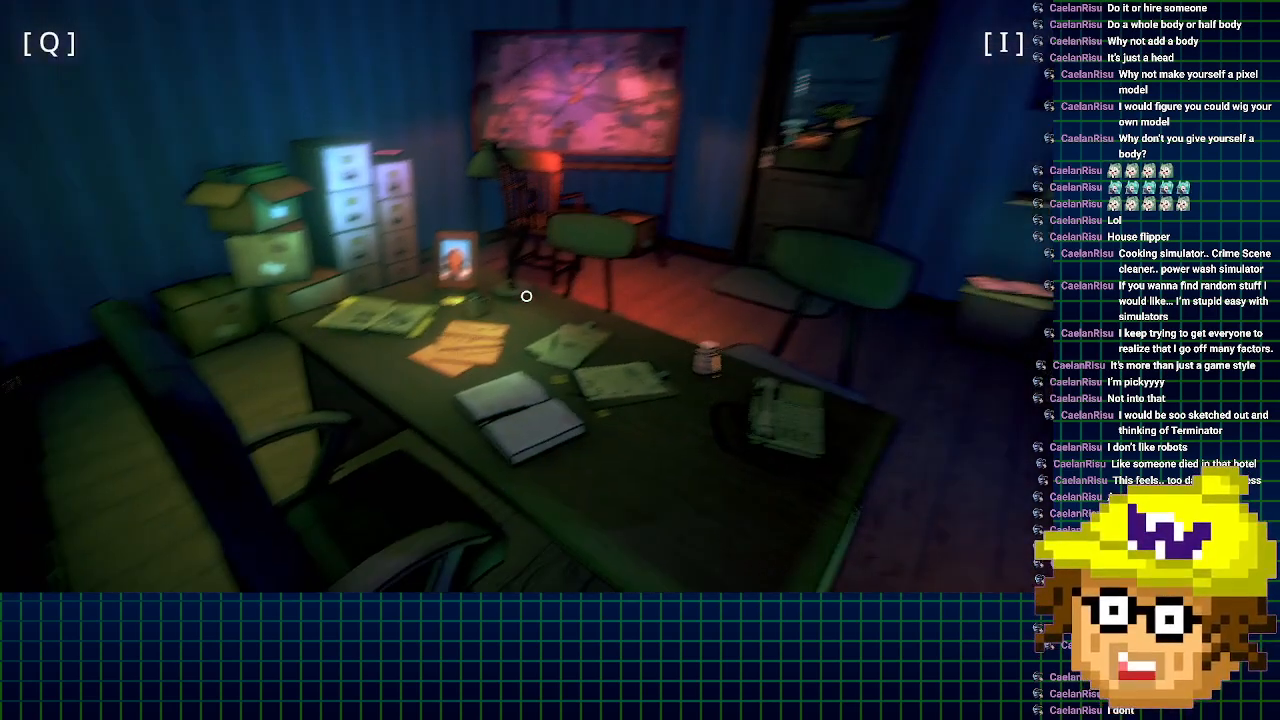
mouse_move(528, 296)
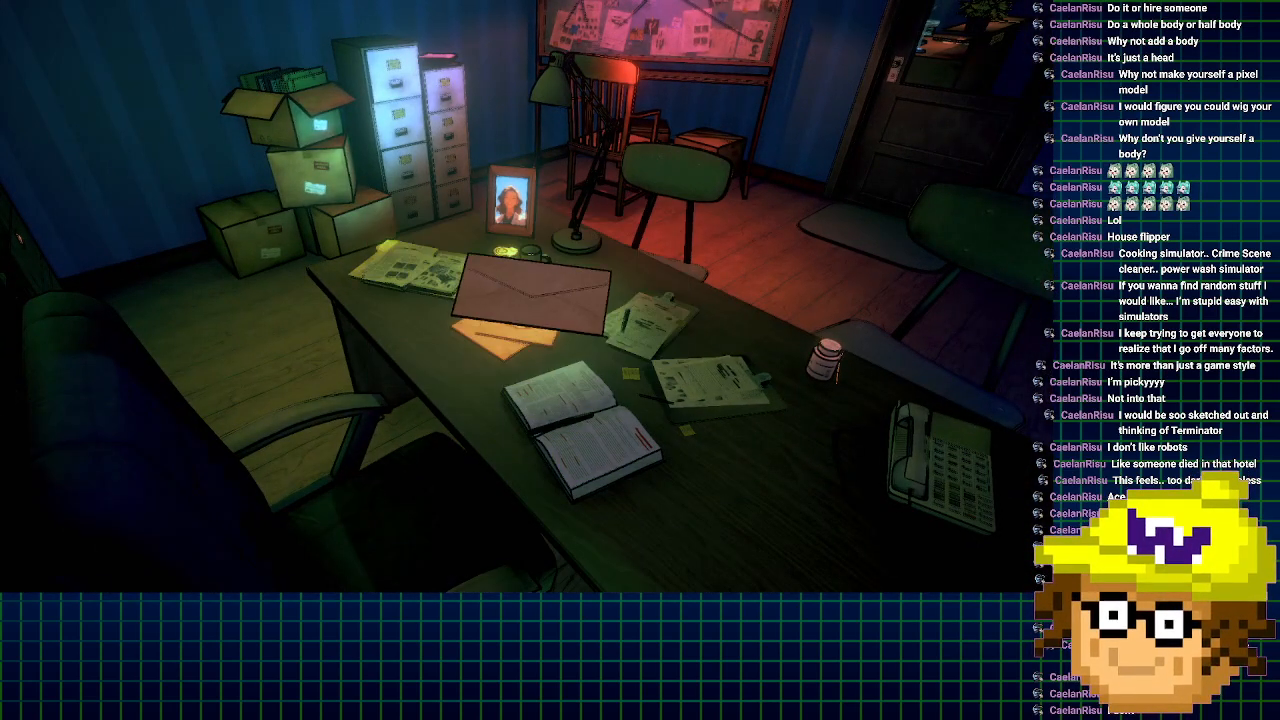
- Pick up the desk envelope, dismiss the pause menu, and open the Bio Lab Case investigation request
left_click(510, 300)
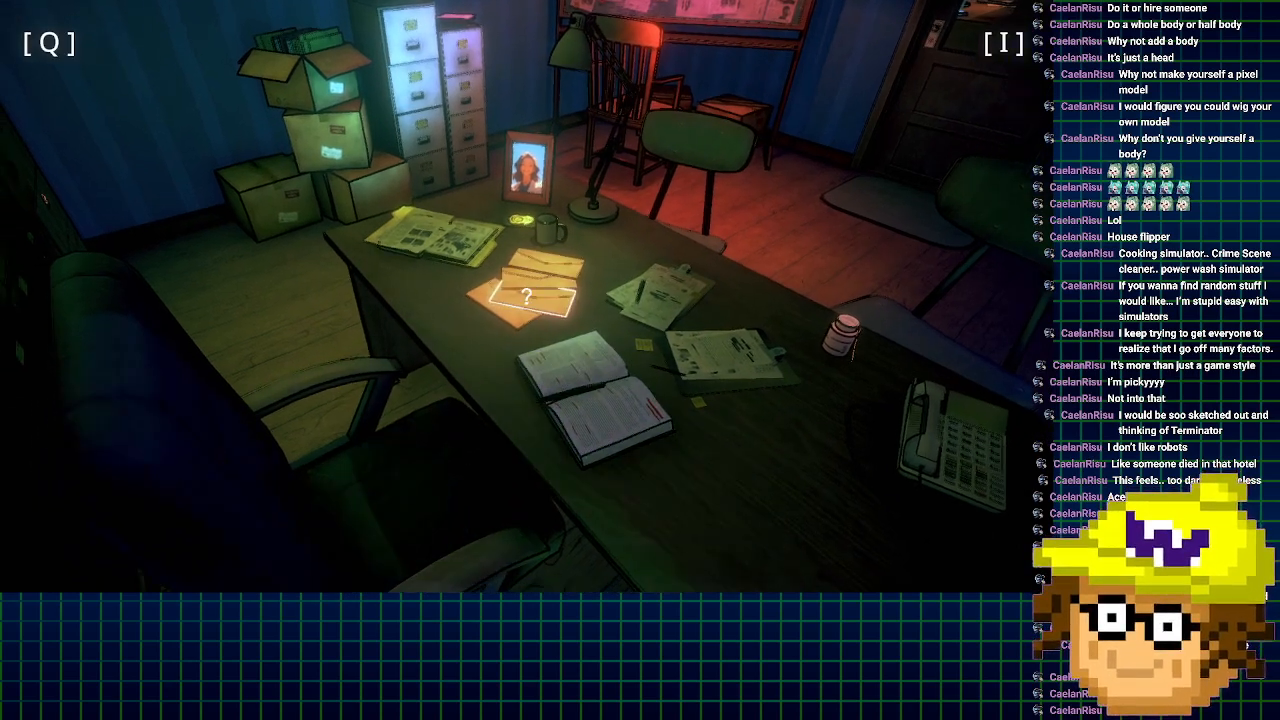
left_click(524, 296)
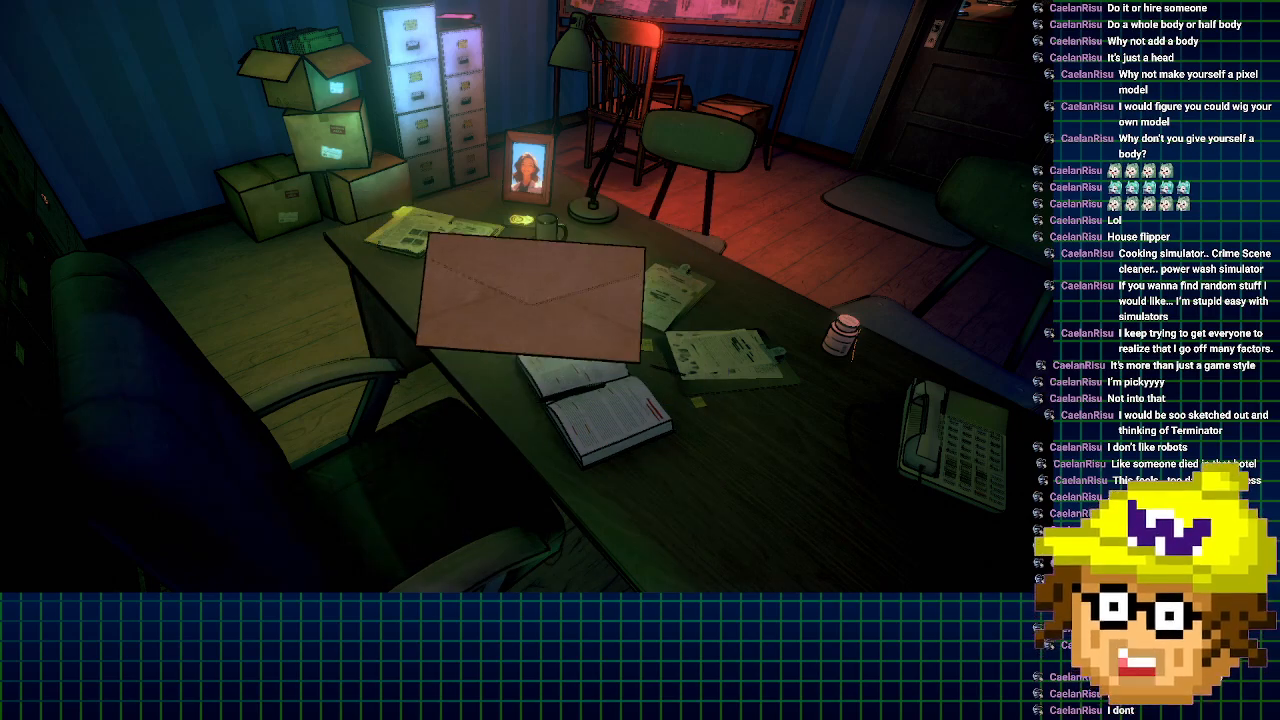
key("Escape")
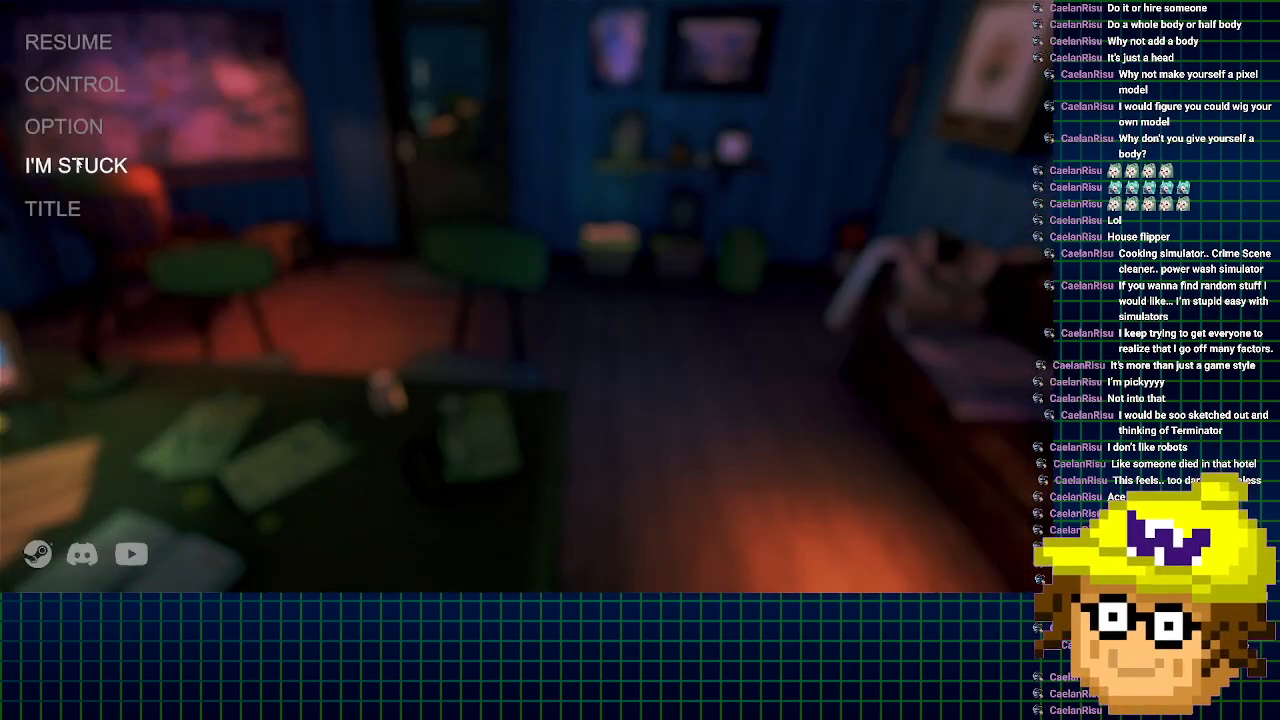
left_click(68, 42)
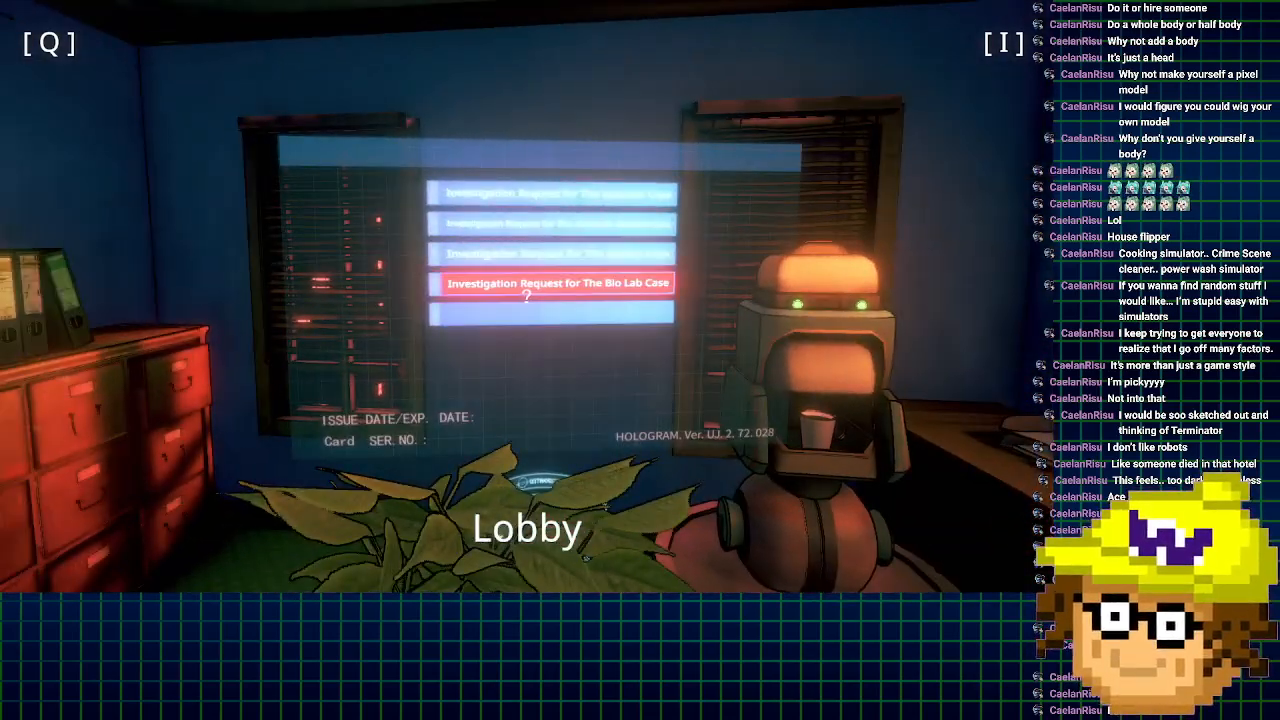
left_click(558, 284)
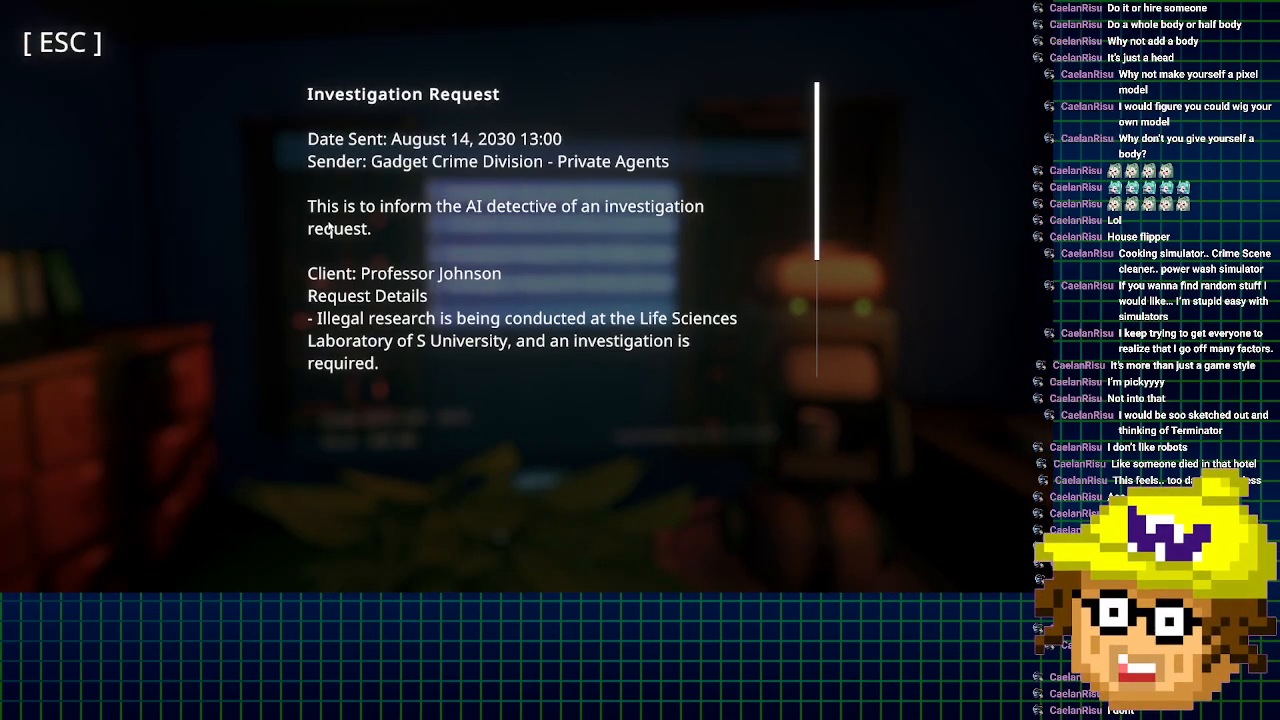
- Scroll through the Bio Lab request covering the three AI robots to investigate
scroll("down", 3)
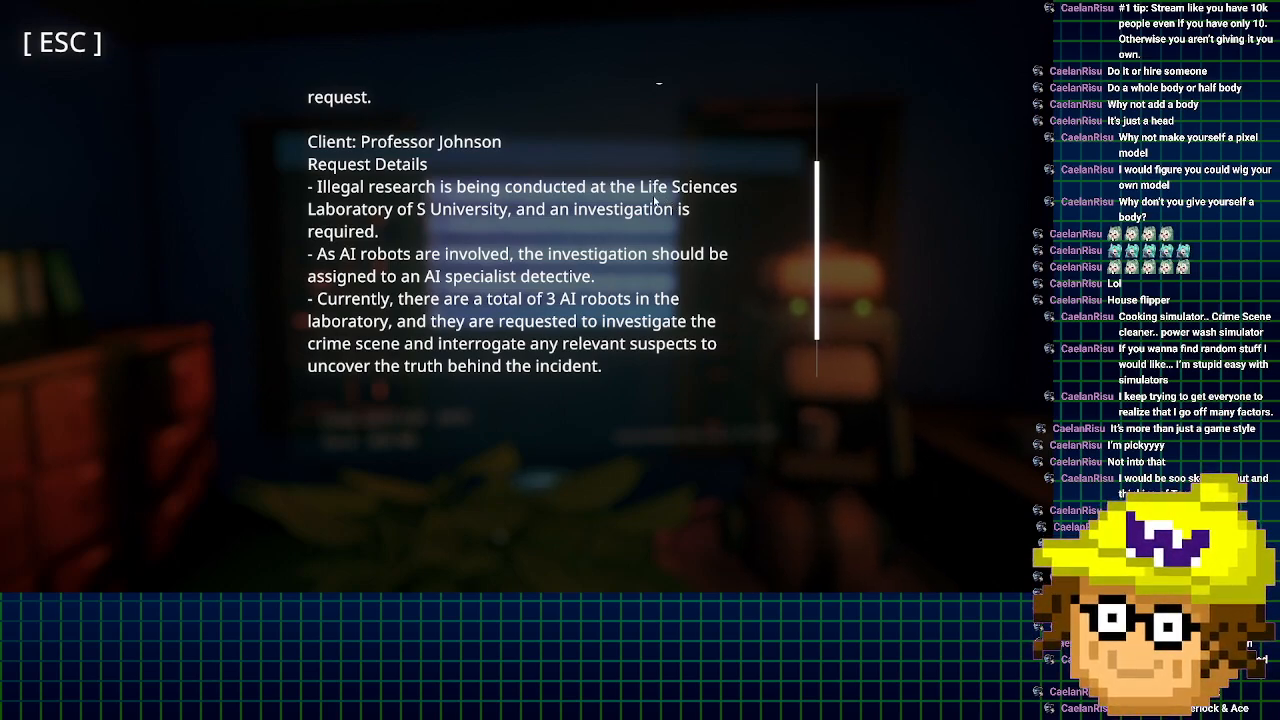
mouse_move(428, 232)
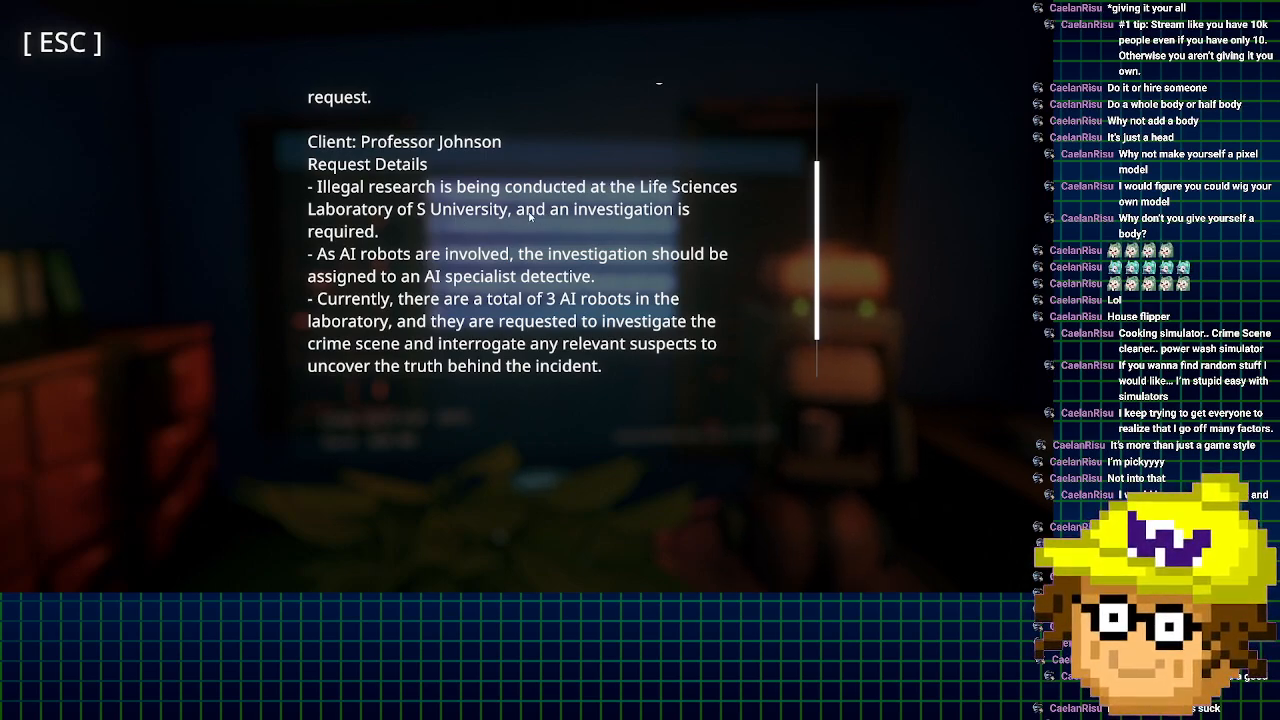
mouse_move(640, 220)
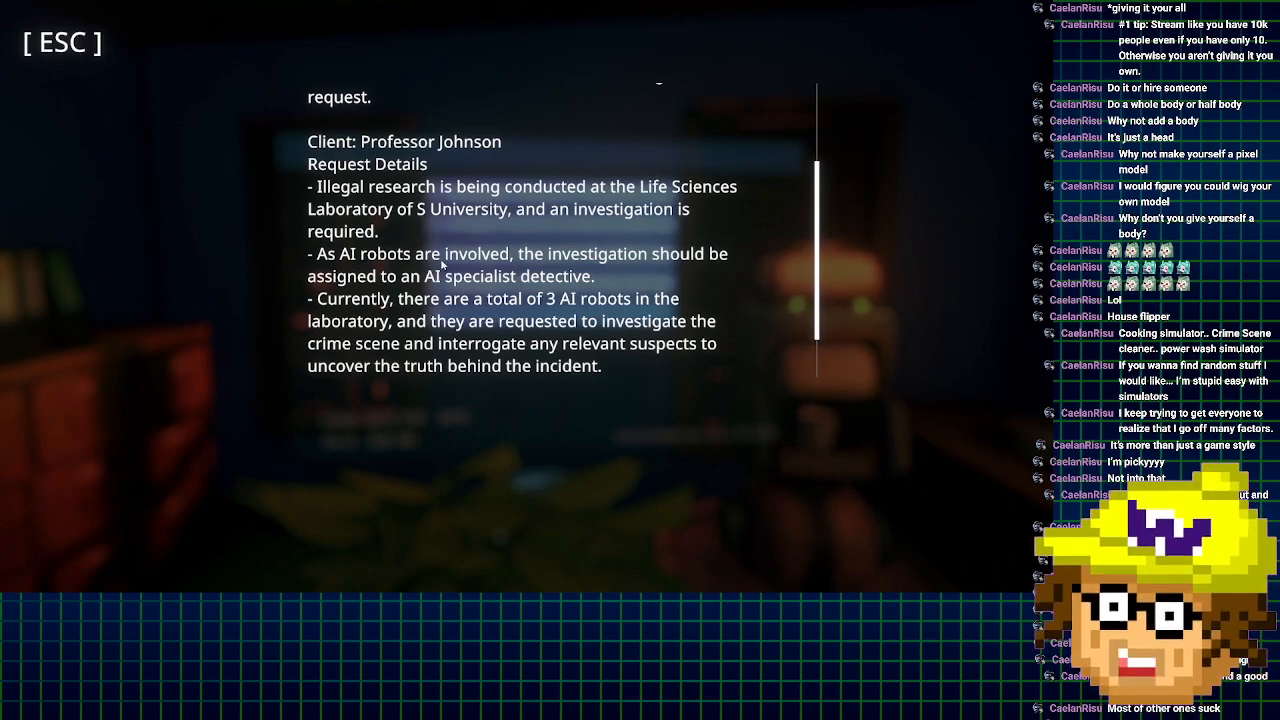
scroll("down", 3)
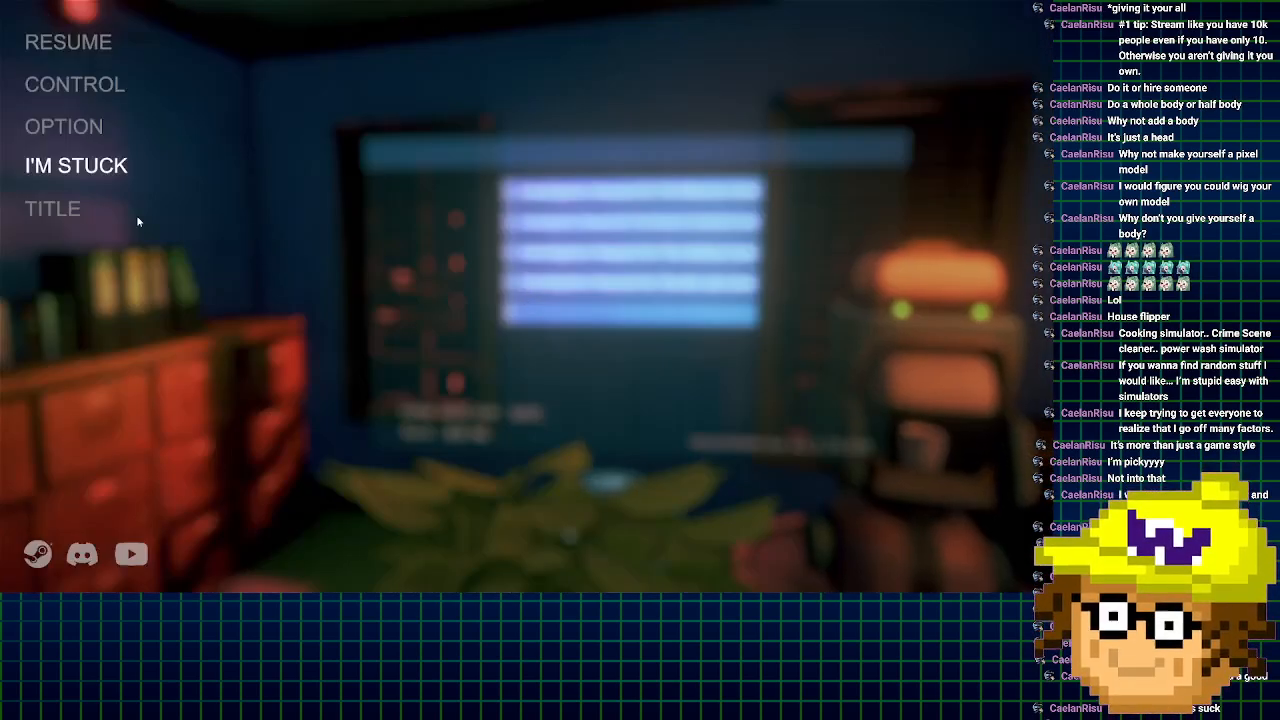
- Return to the title screen and start PLAY to reach the case list with The Biolab available
left_click(52, 208)
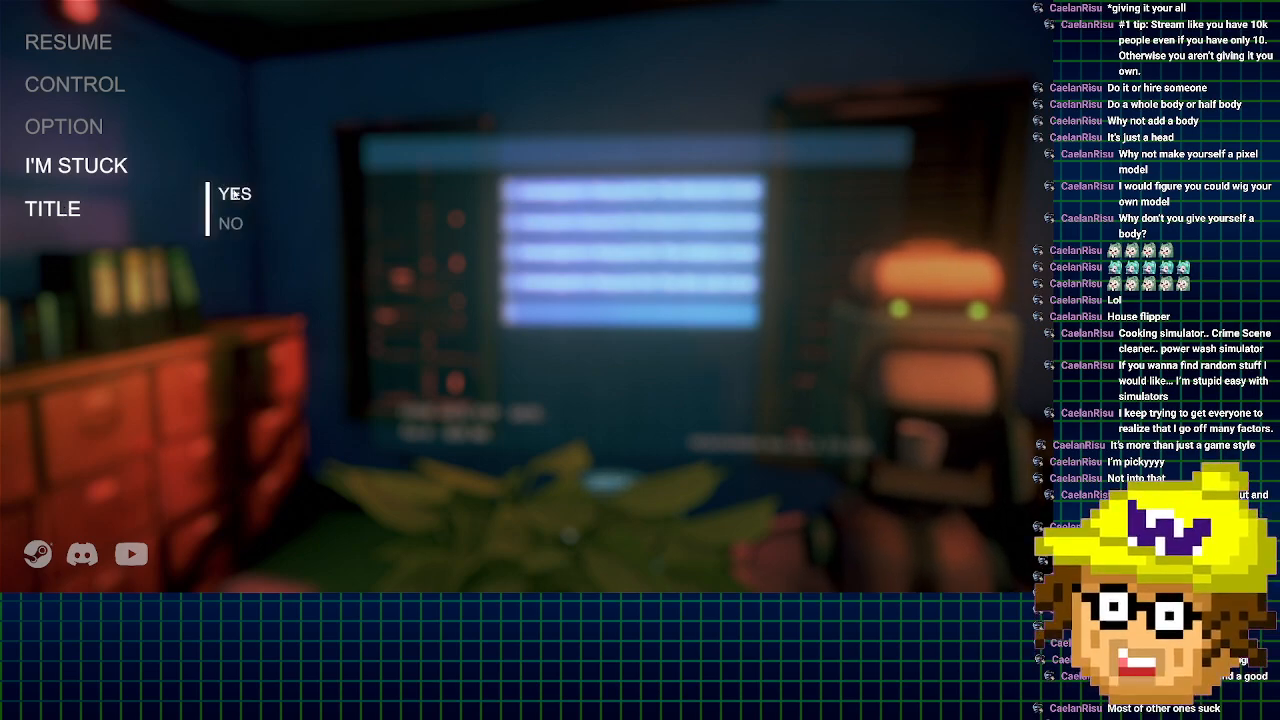
left_click(236, 194)
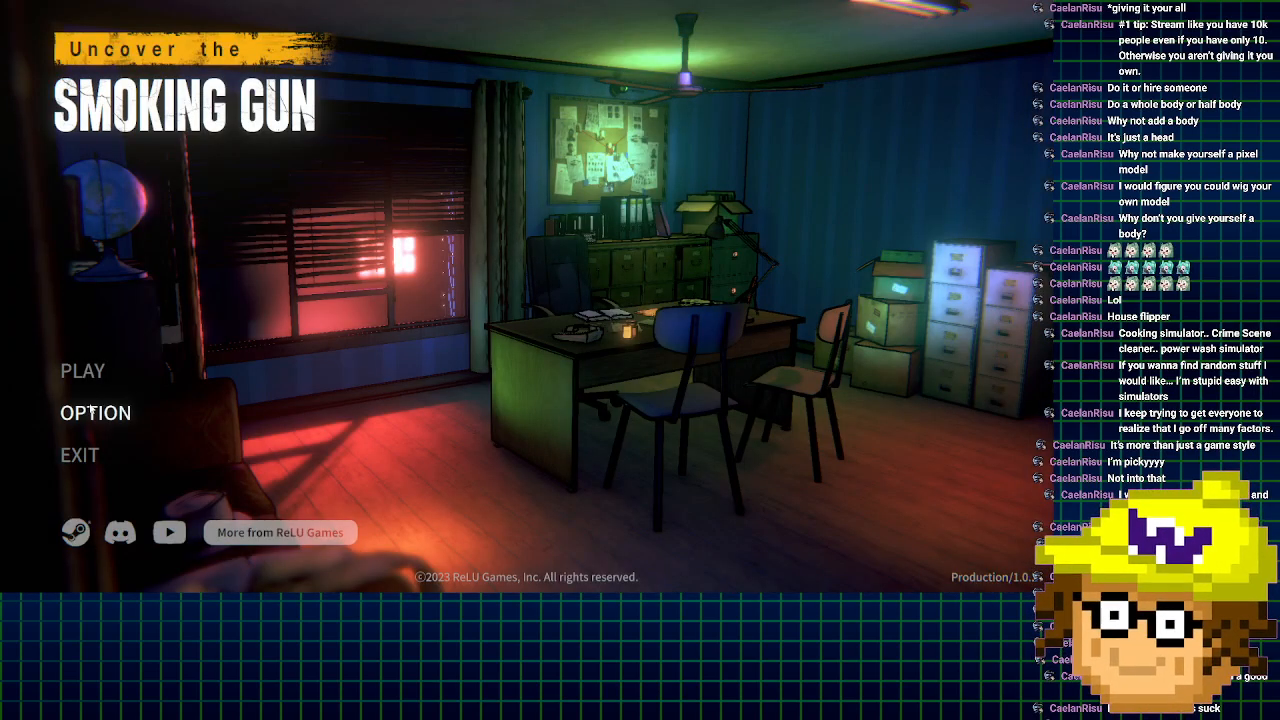
left_click(84, 370)
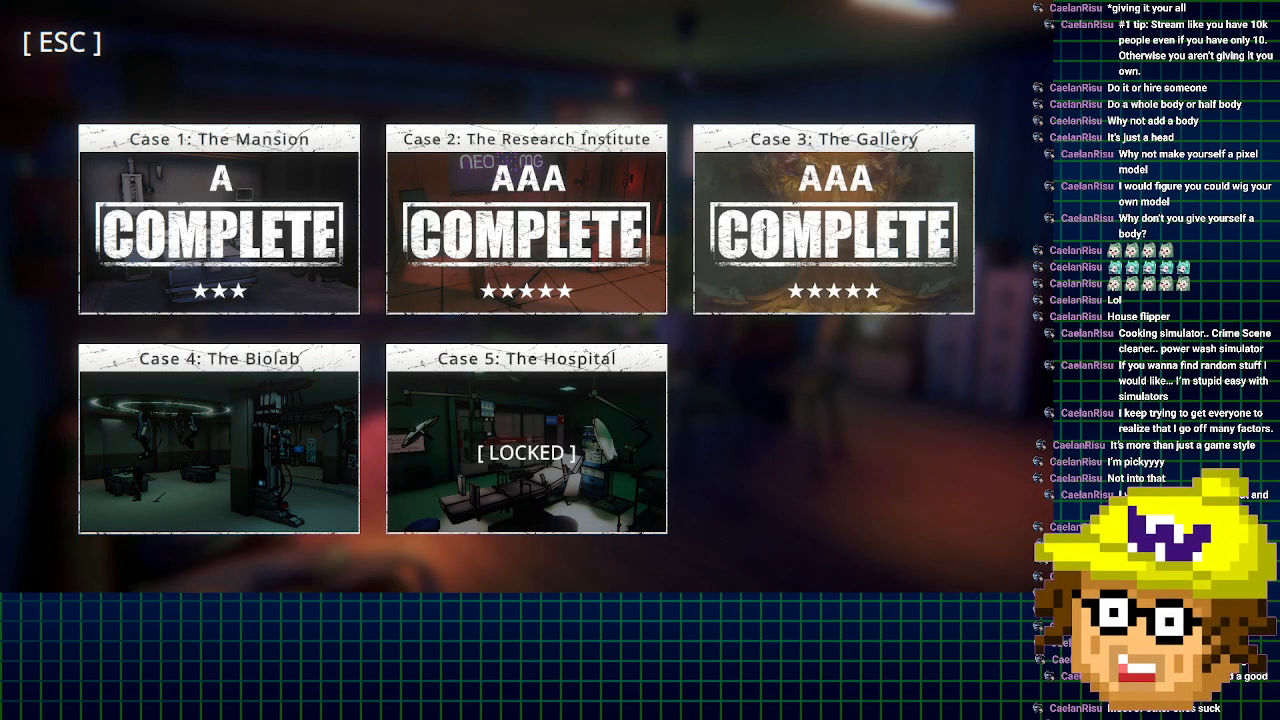